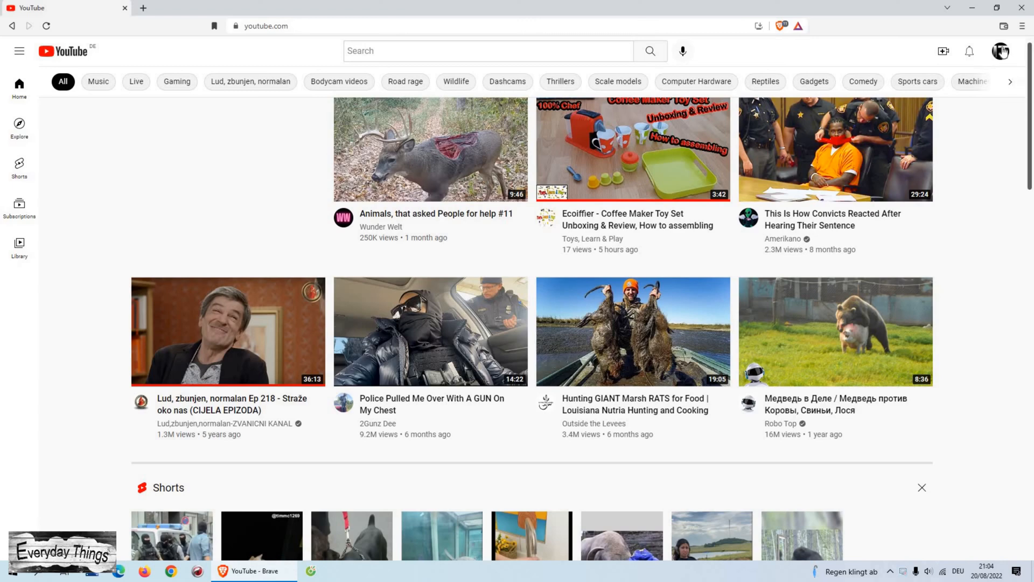
Step: Navigate from the account menu to the Everyday Things channel page and browse its uploads
left_click(1001, 51)
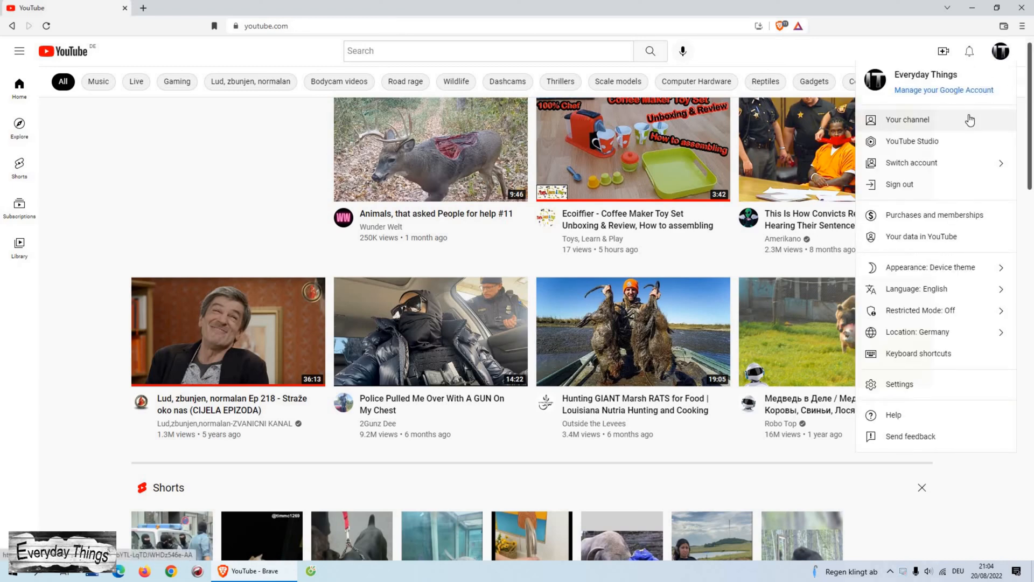
left_click(906, 120)
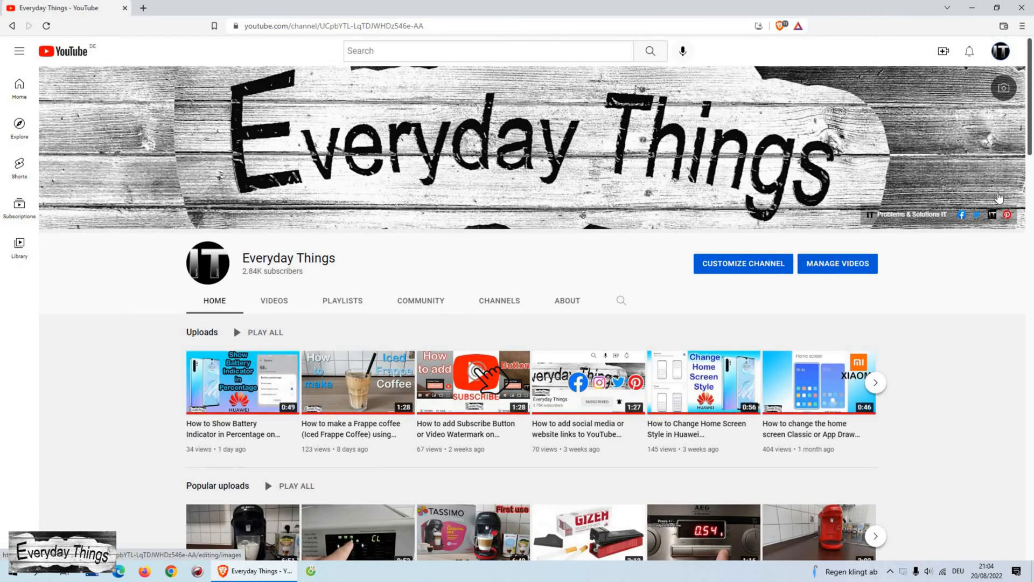
scroll("down", 3)
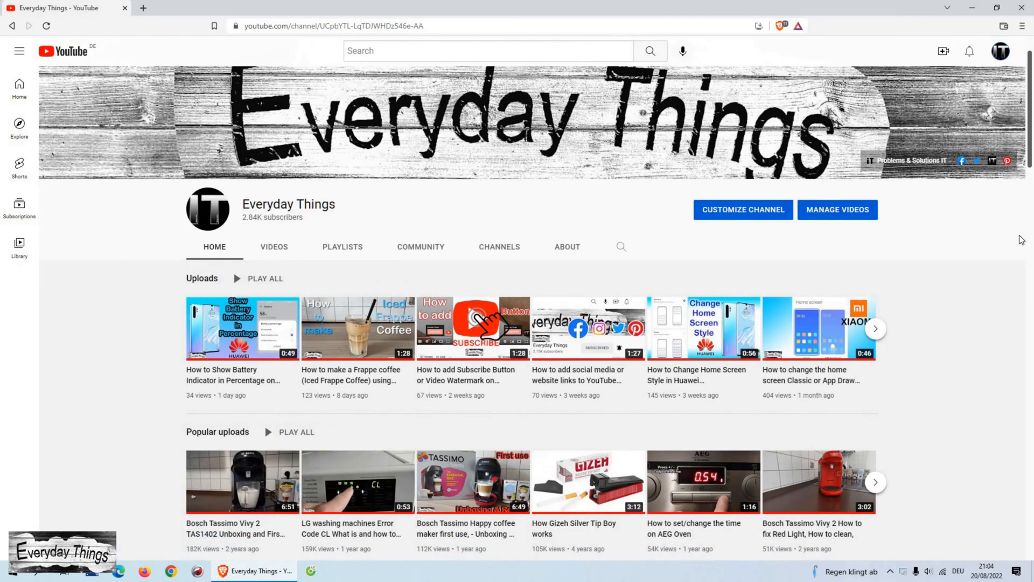
mouse_move(1026, 271)
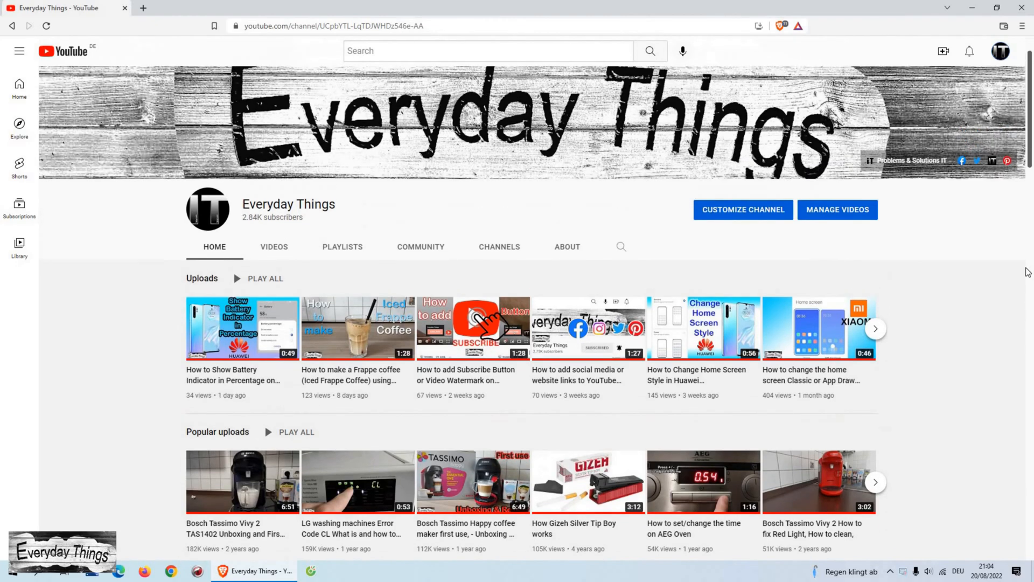
scroll("down", 3)
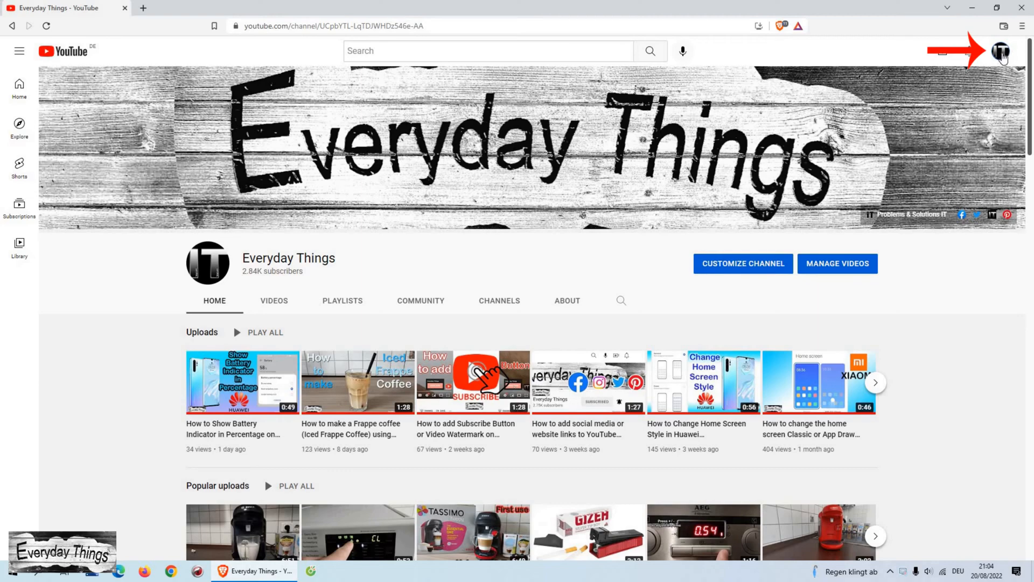
Step: Switch the display language to English (UK) via the account menu, then land back on the home feed
left_click(1003, 52)
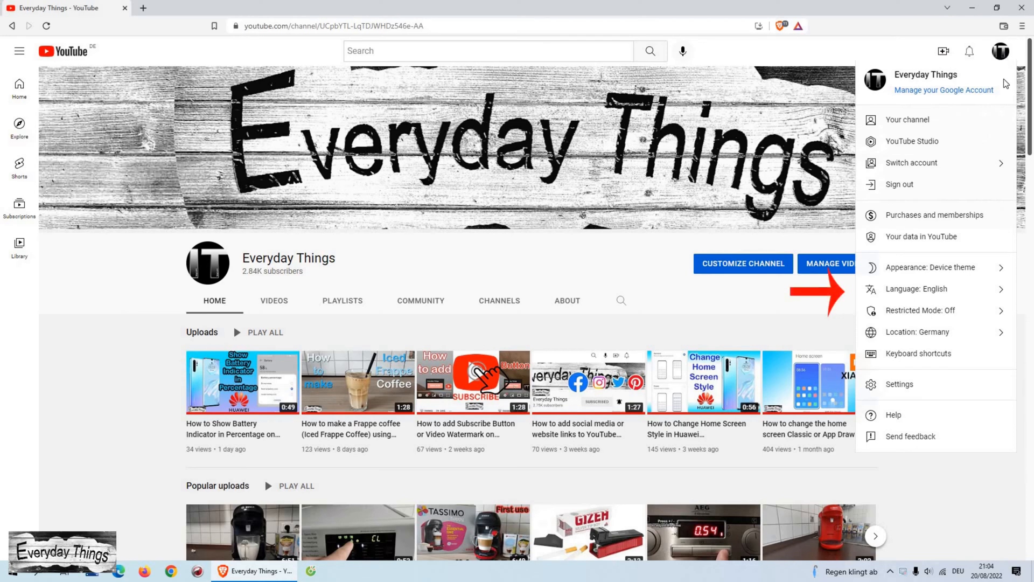
mouse_move(990, 293)
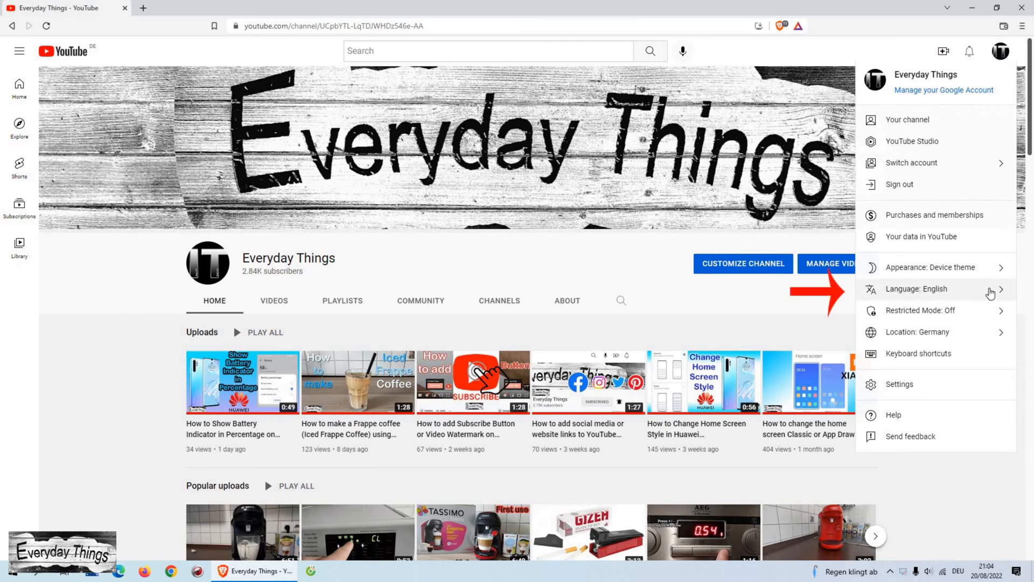
left_click(916, 289)
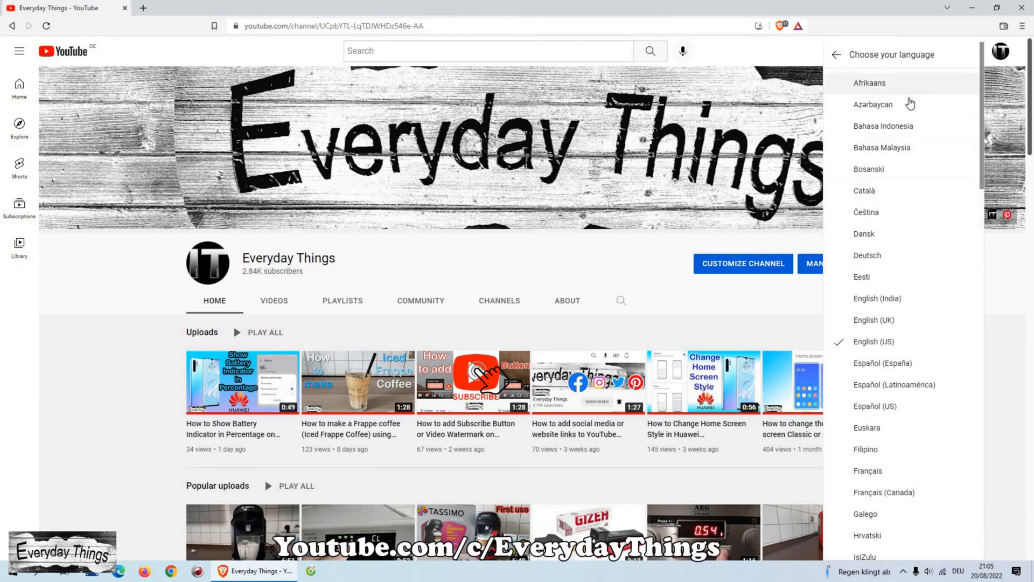
mouse_move(910, 236)
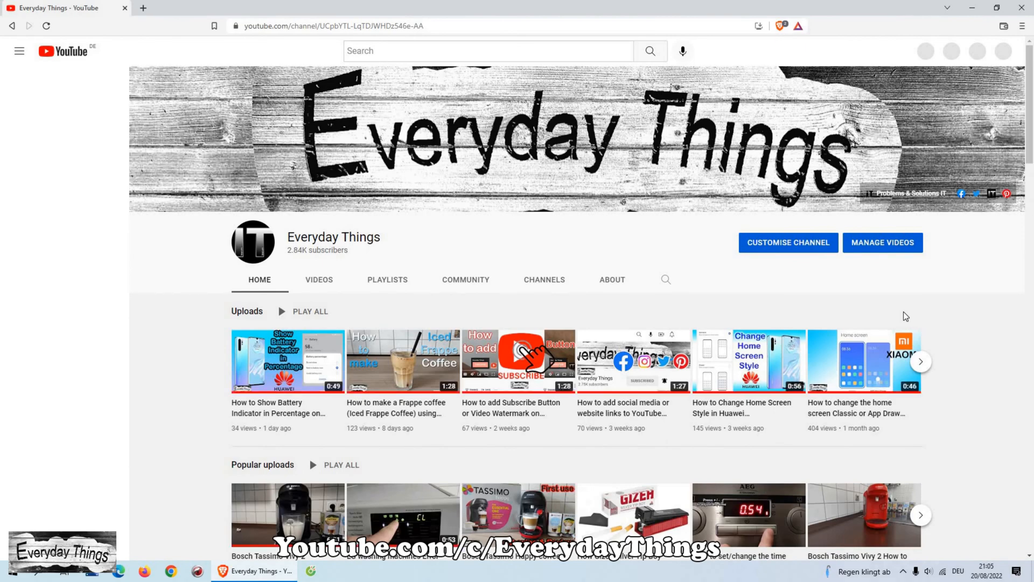
left_click(63, 50)
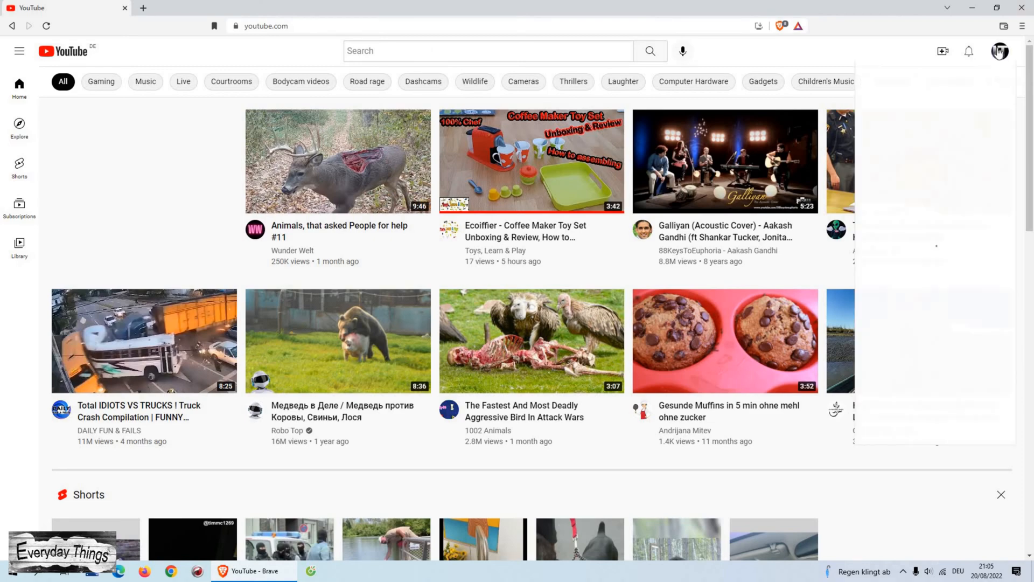
Step: Enter the YouTube Studio Channel dashboard for Everyday Things, now in British English
left_click(1000, 51)
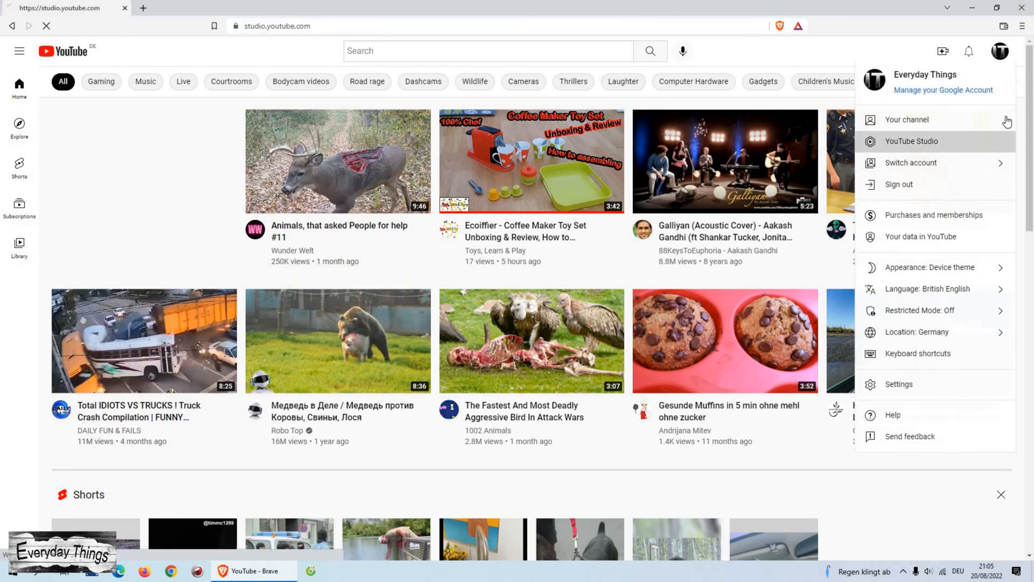
left_click(911, 141)
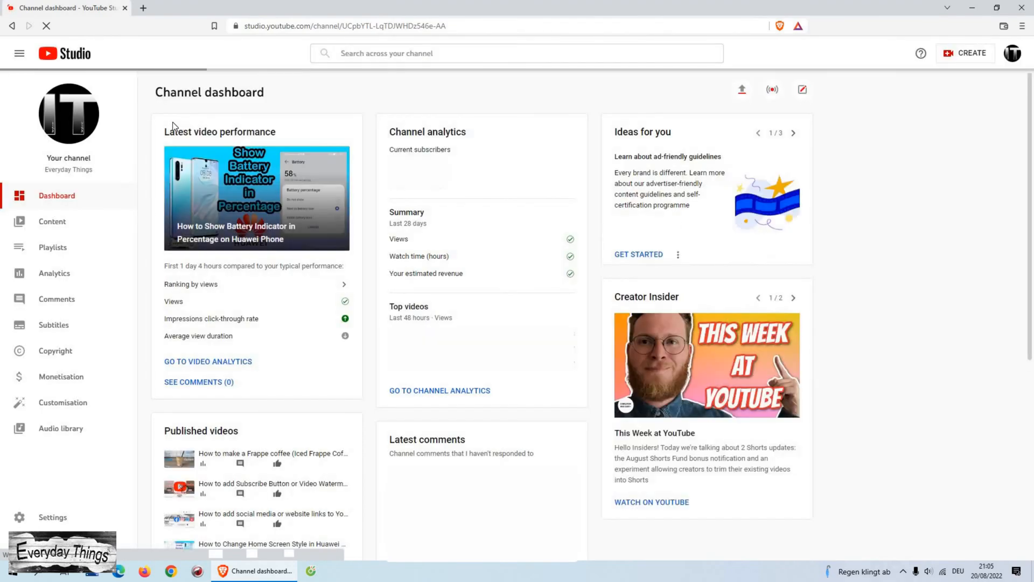